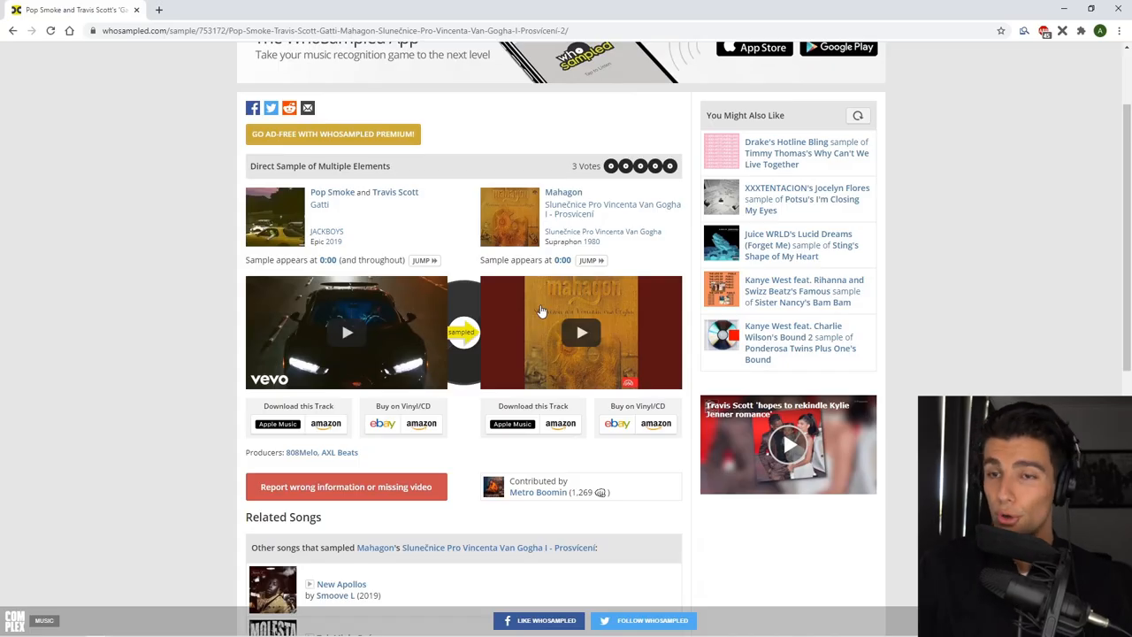
Bring up the Mahagon sample's mixer insert and its first Fruity Parametric EQ 2.
scroll("up", 3)
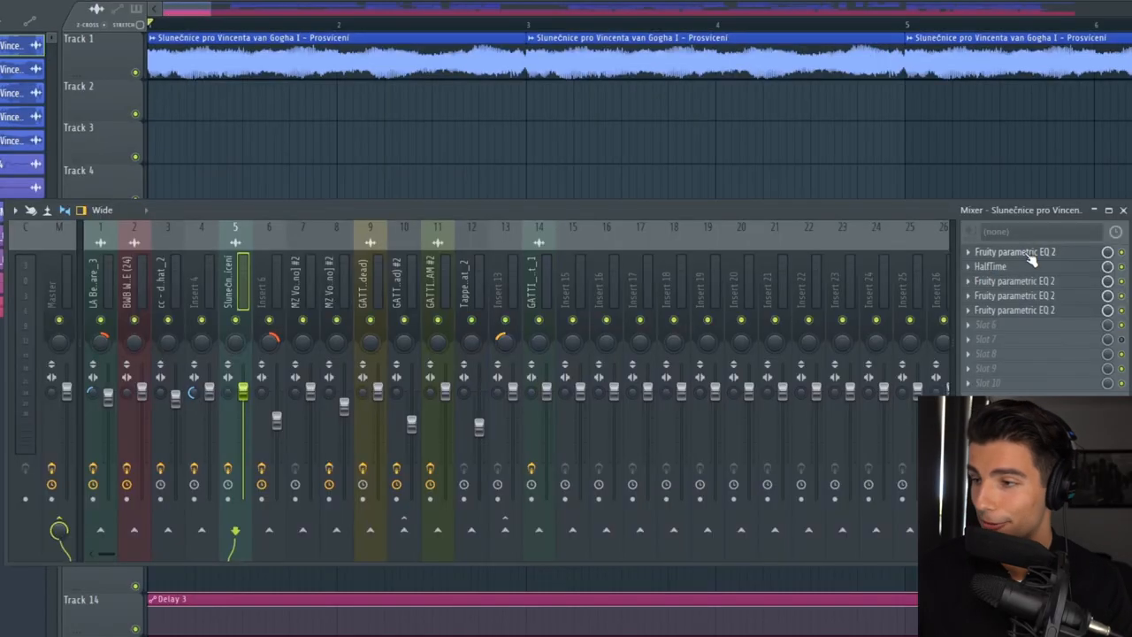
left_click(1010, 251)
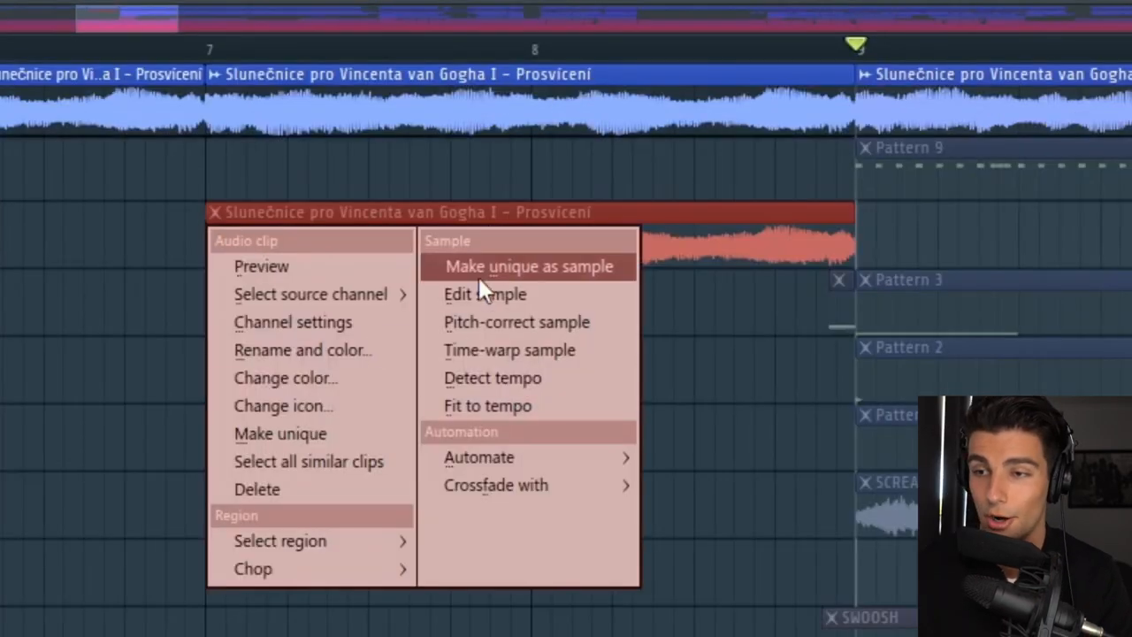
Make the audio clip an independent sample and adjust its low-cutting EQ curve on Insert 6.
left_click(484, 294)
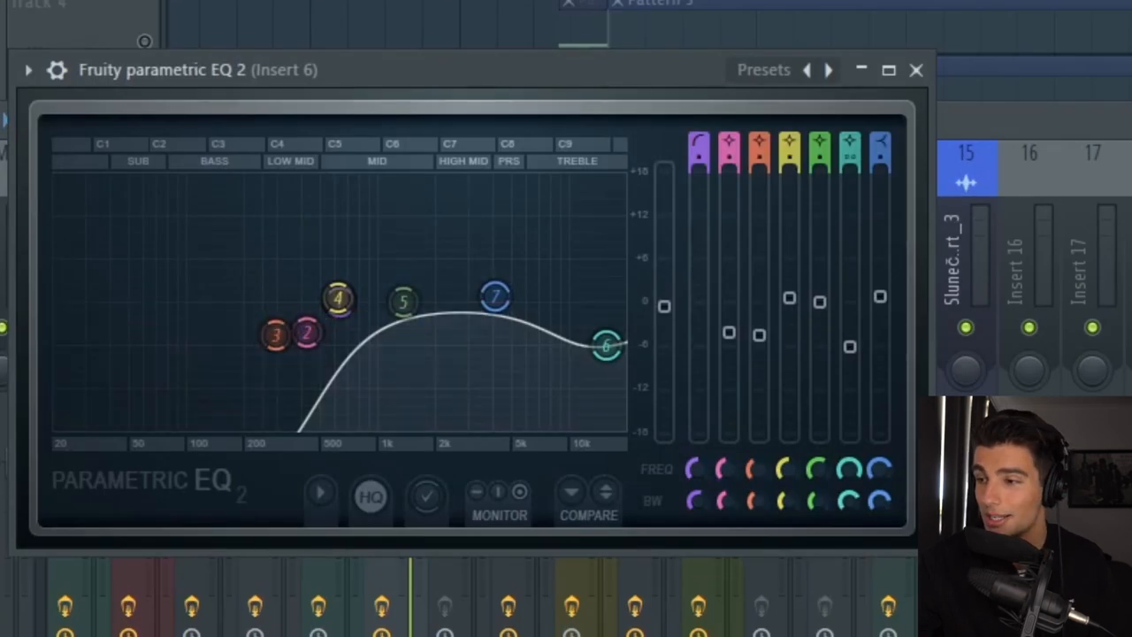
left_click(918, 71)
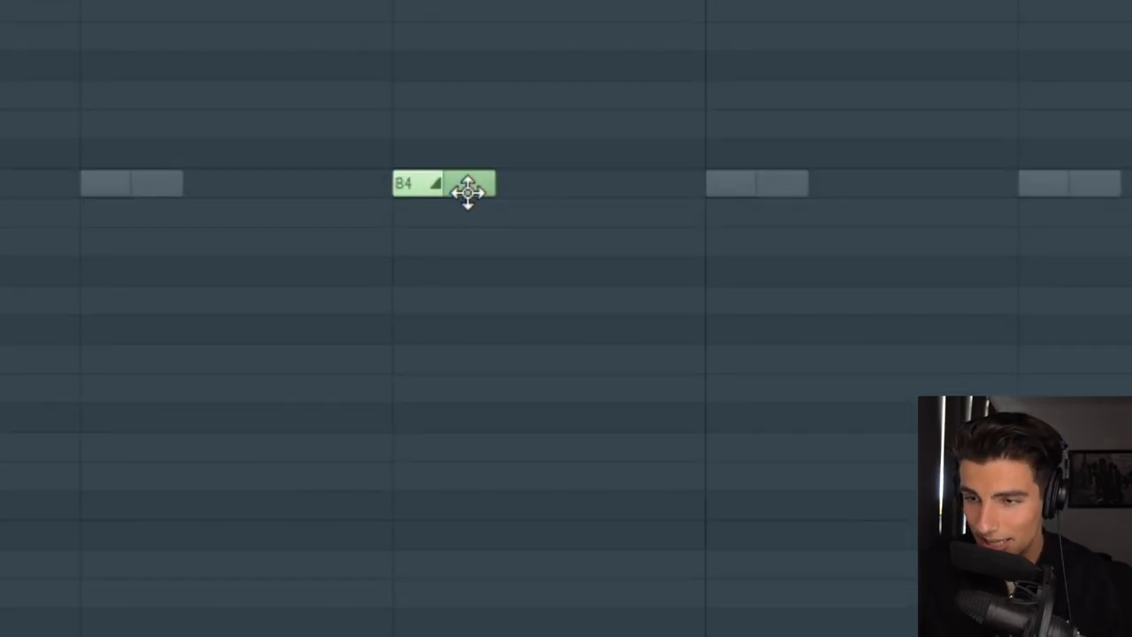
Drag the short B4 note to its new position in the pattern.
left_click(442, 212)
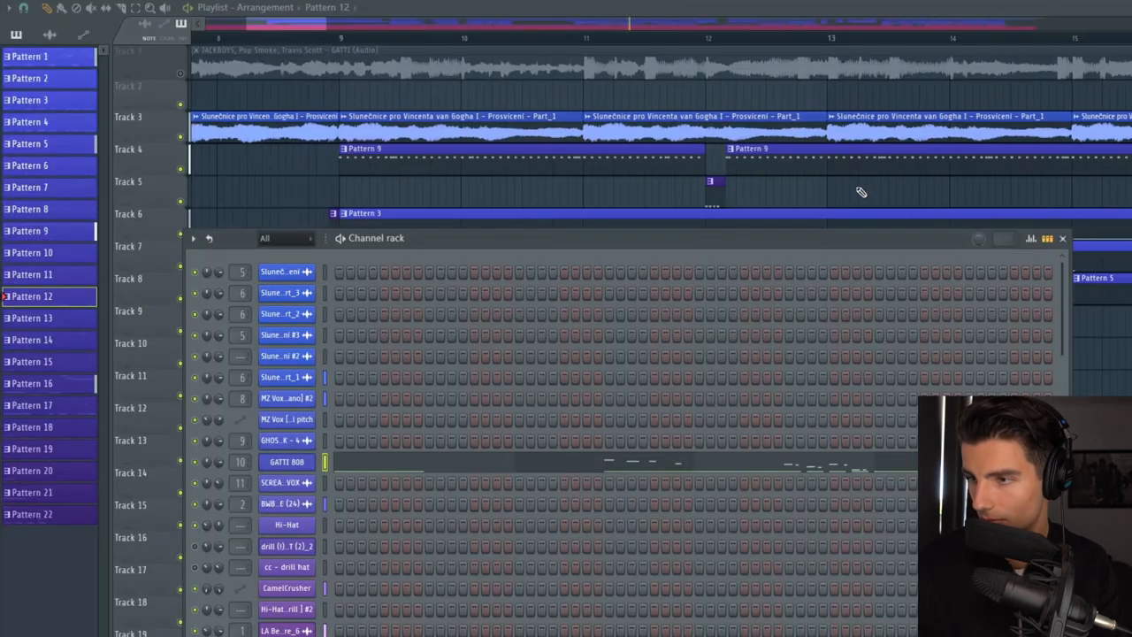
Open the GATTI 808 channel's notes from the channel rack.
double_click(279, 461)
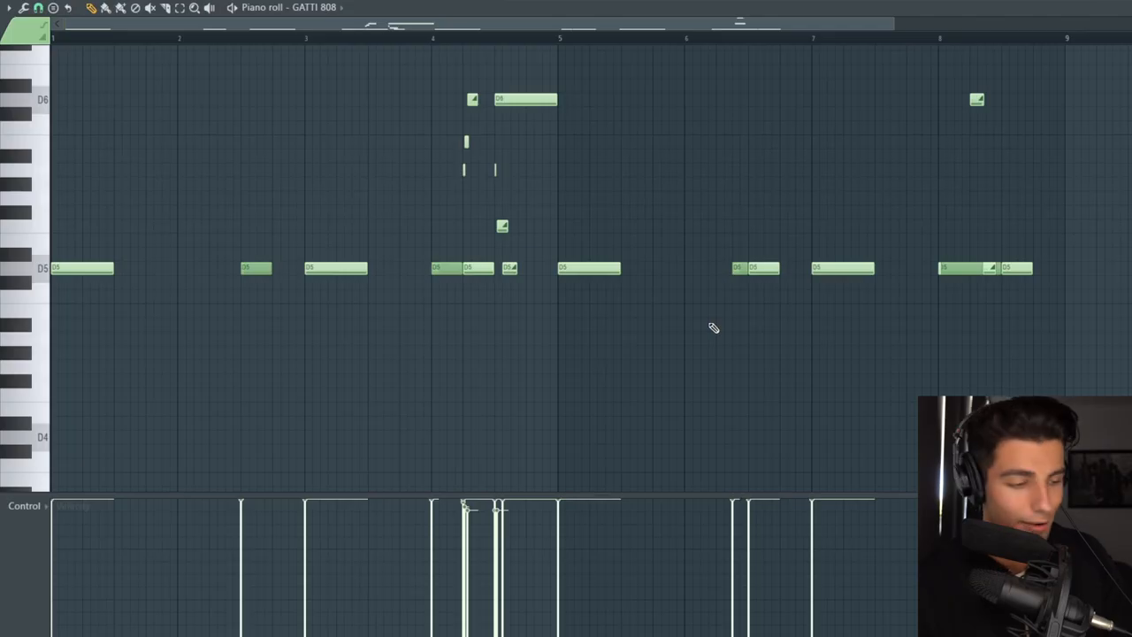
mouse_move(331, 115)
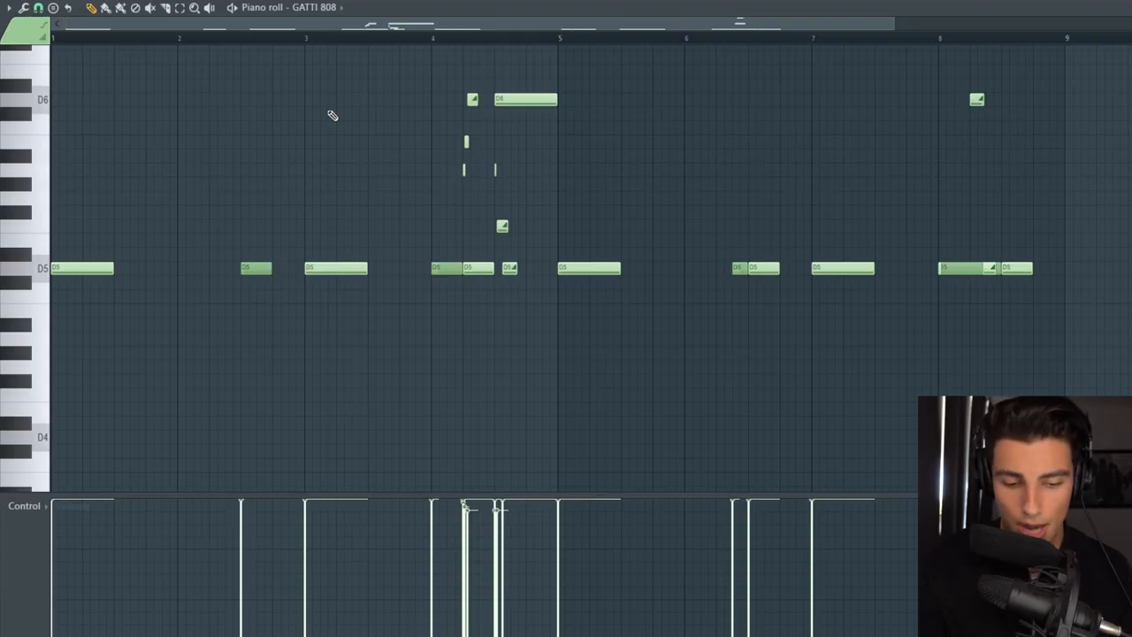
Play back the GATTI 808 pattern with its low line and higher slide notes.
key("alt+b")
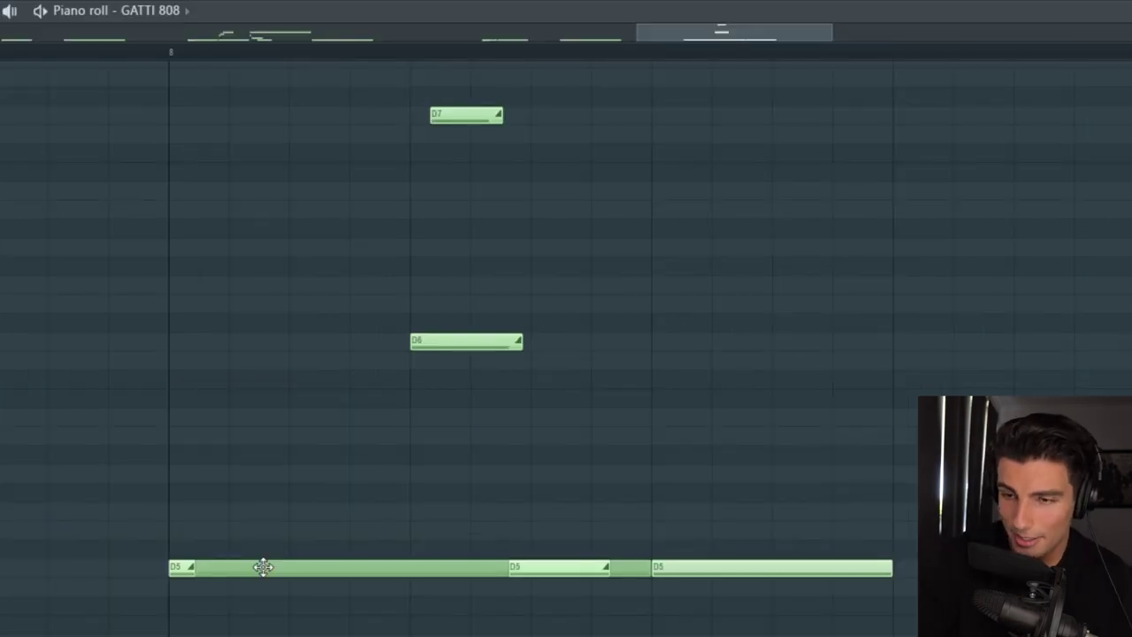
mouse_move(202, 629)
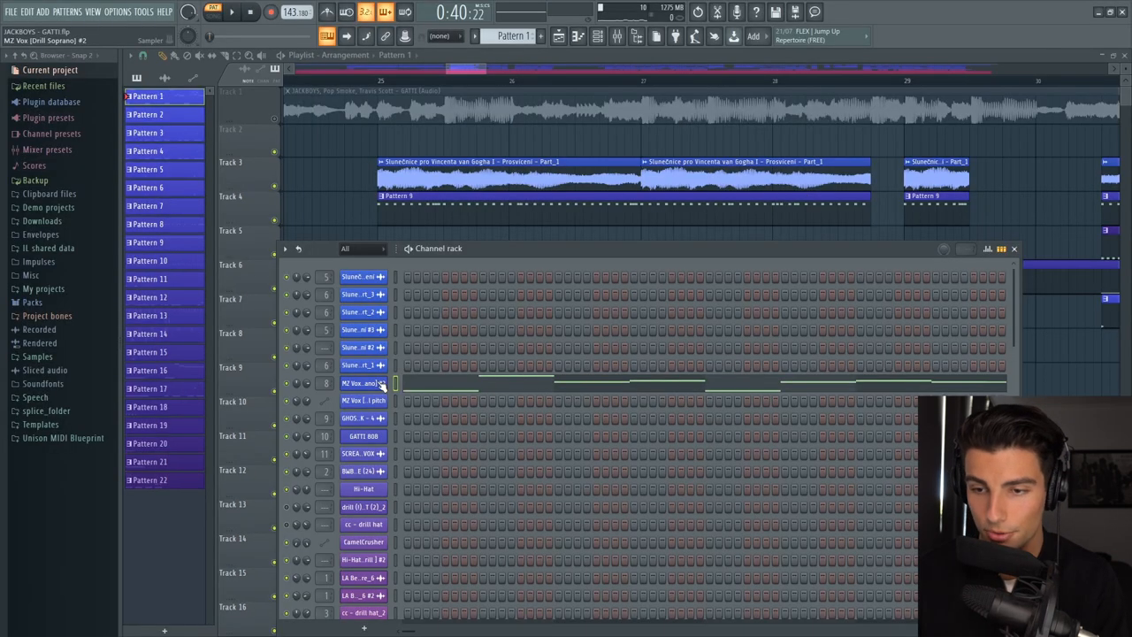
Set the MZ Vox [Drill Soprano] #2 sample's time stretching mode to Stretch.
double_click(362, 385)
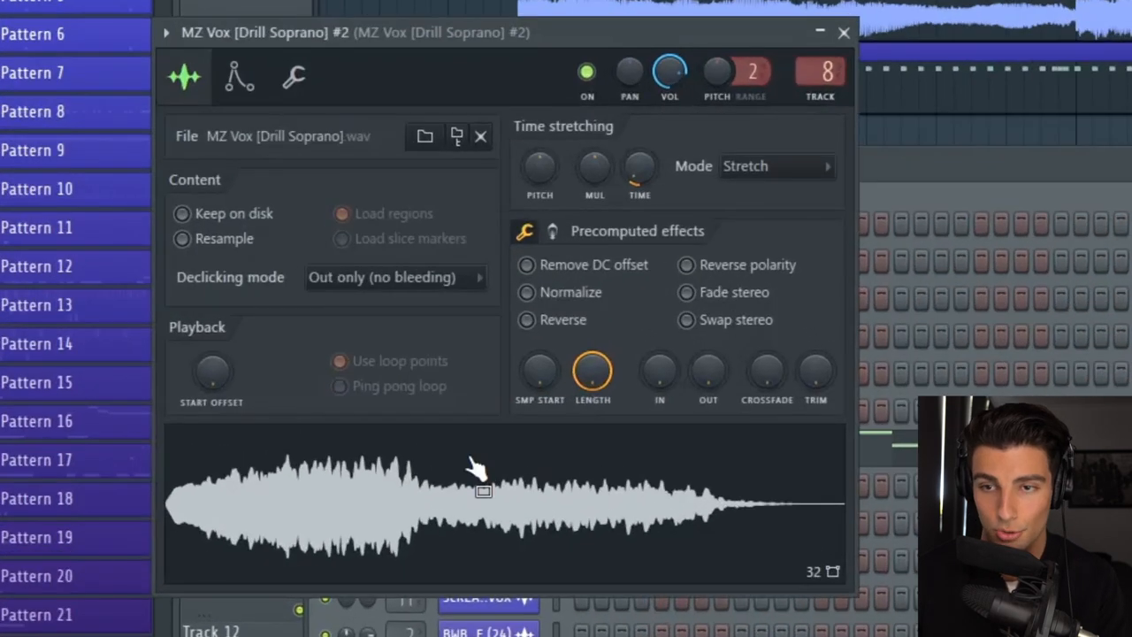
mouse_move(457, 504)
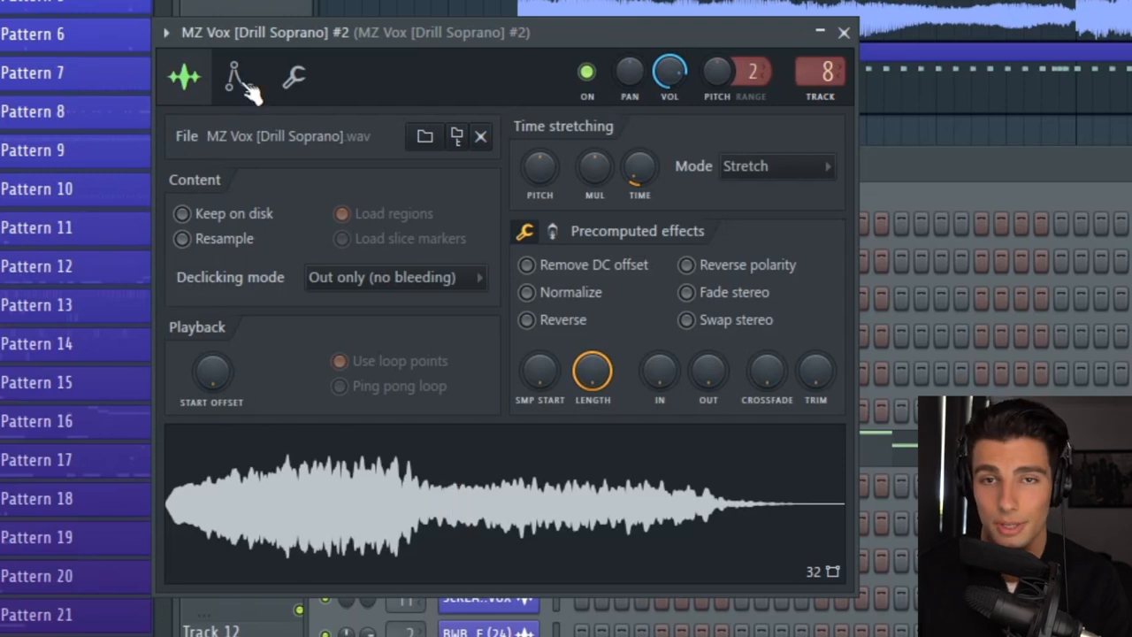
left_click(237, 77)
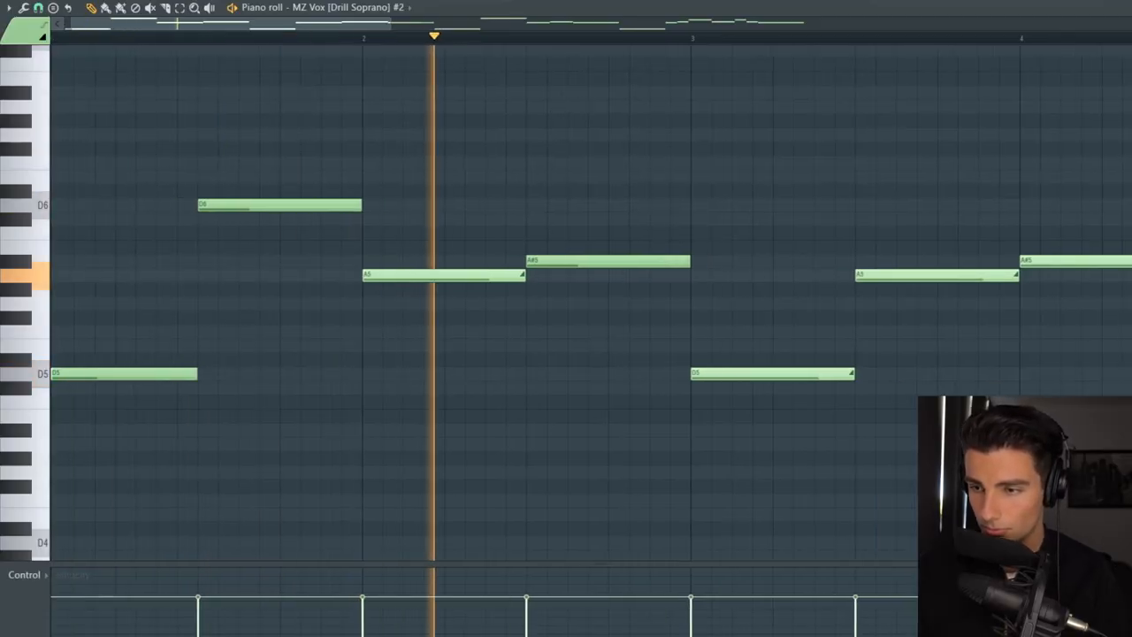
Set alternating per-note panning on the vocal chop notes, then bring up the 808 pattern.
scroll("right", 3)
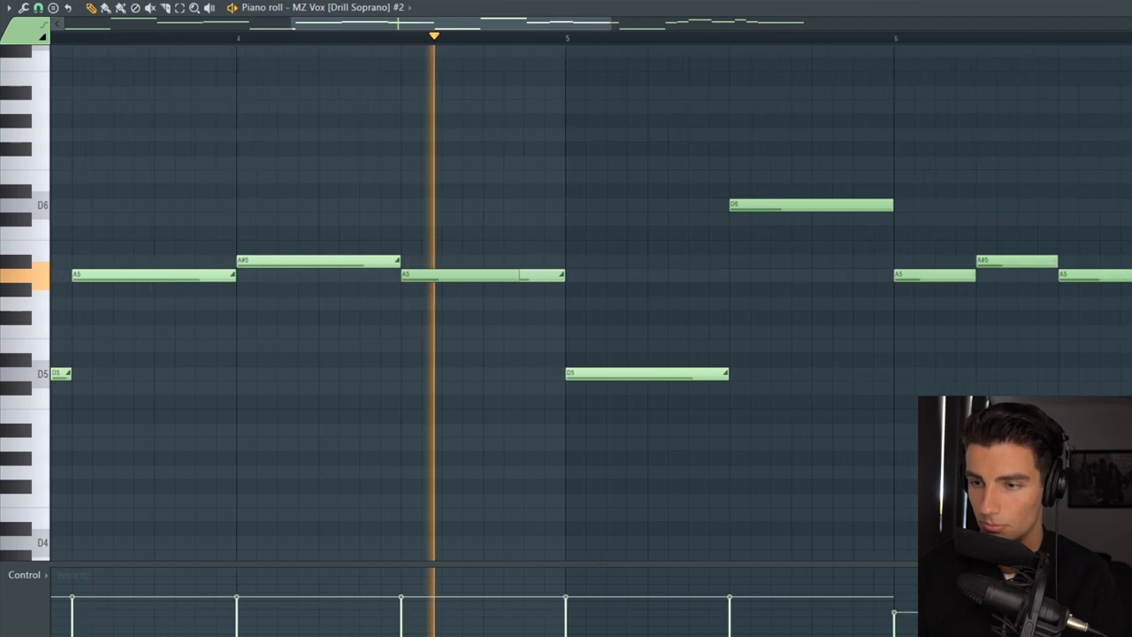
scroll("right", 3)
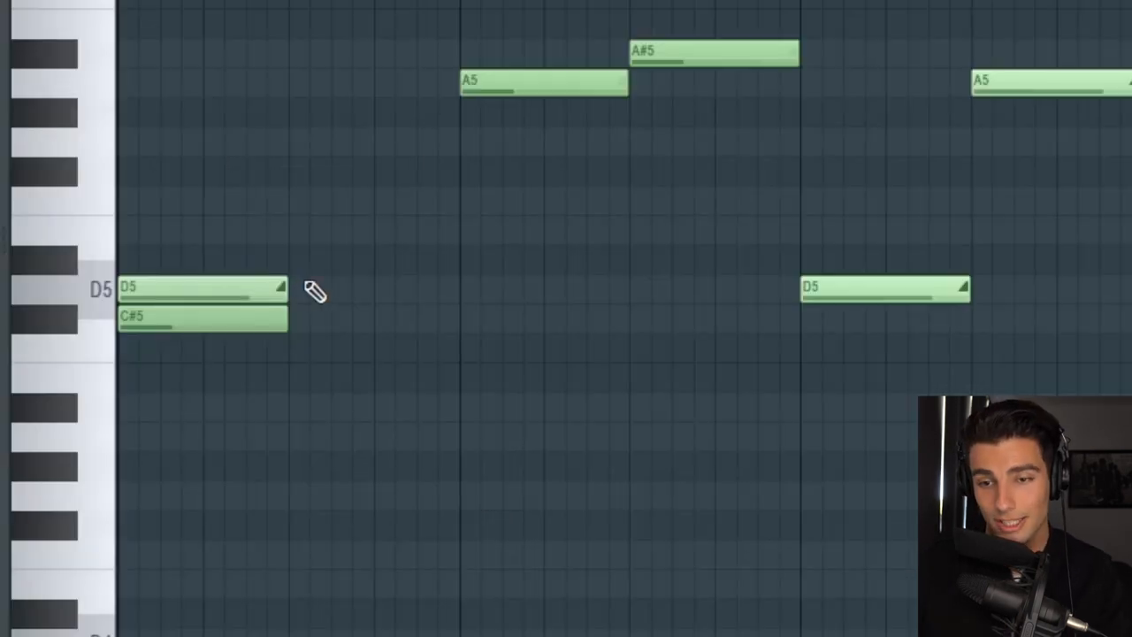
left_click(198, 290)
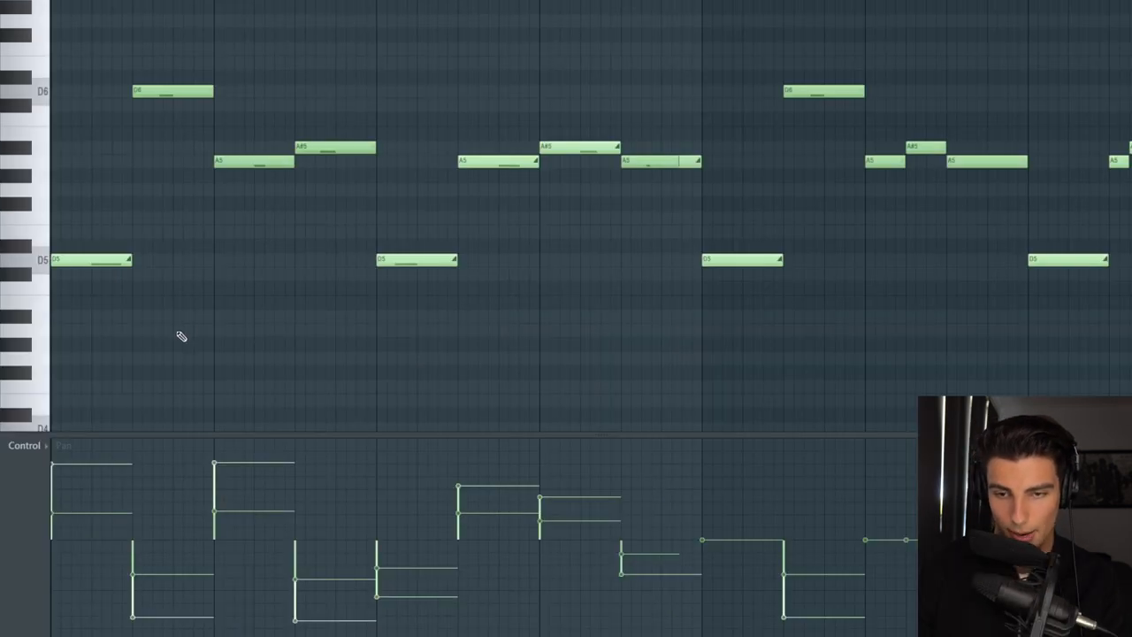
mouse_move(138, 540)
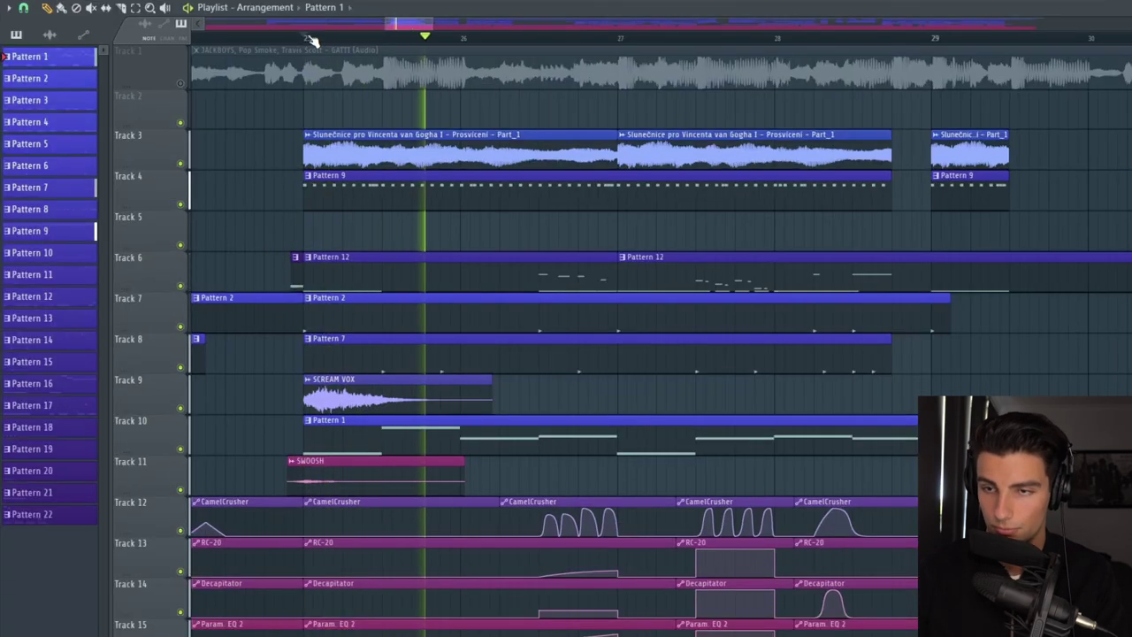
left_click(615, 37)
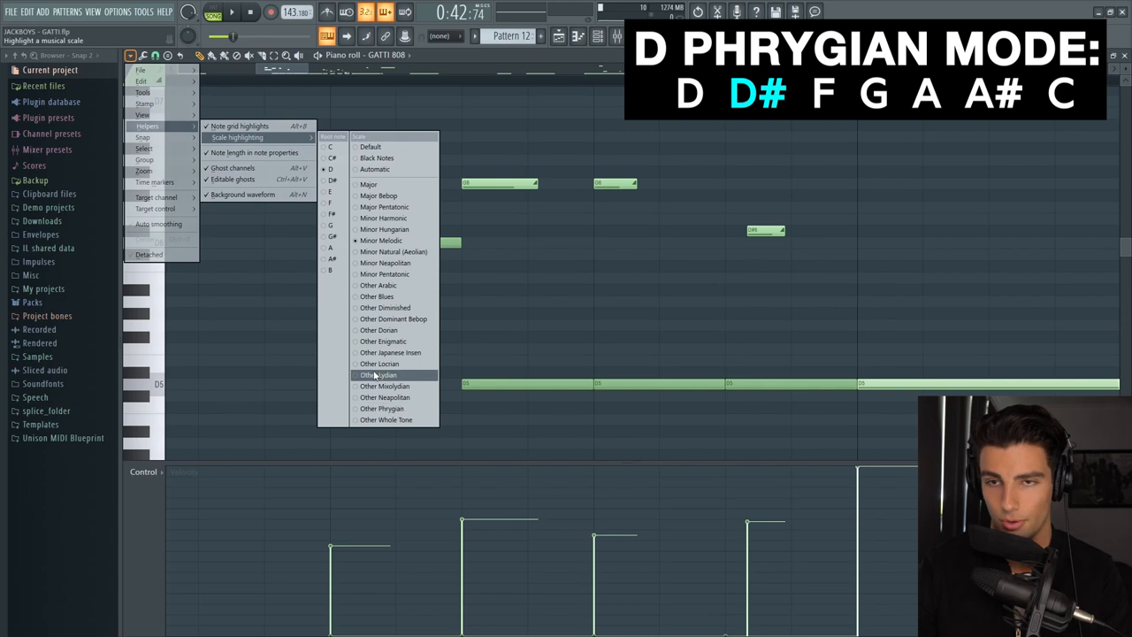
Choose D Phrygian scale highlighting for the GATTI 808 piano roll.
left_click(383, 407)
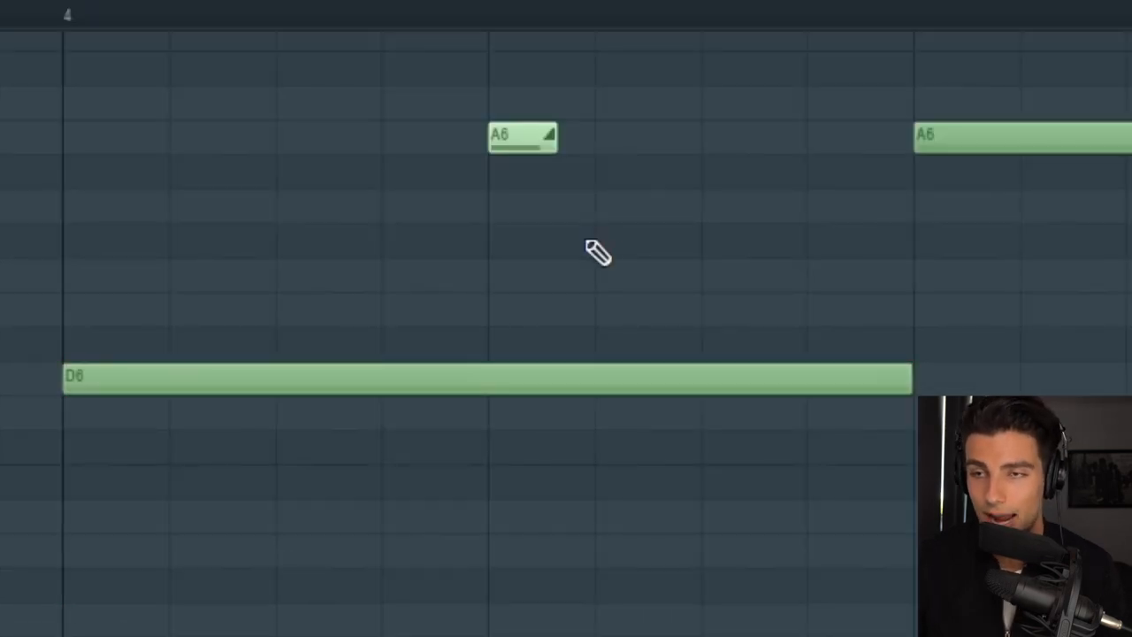
mouse_move(488, 336)
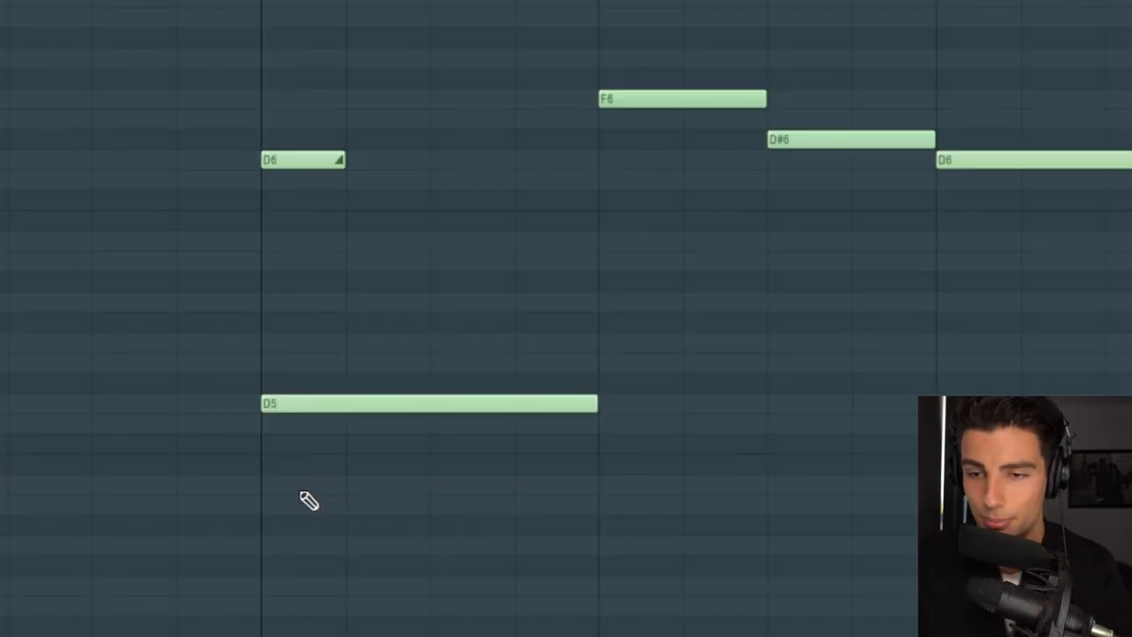
mouse_move(707, 46)
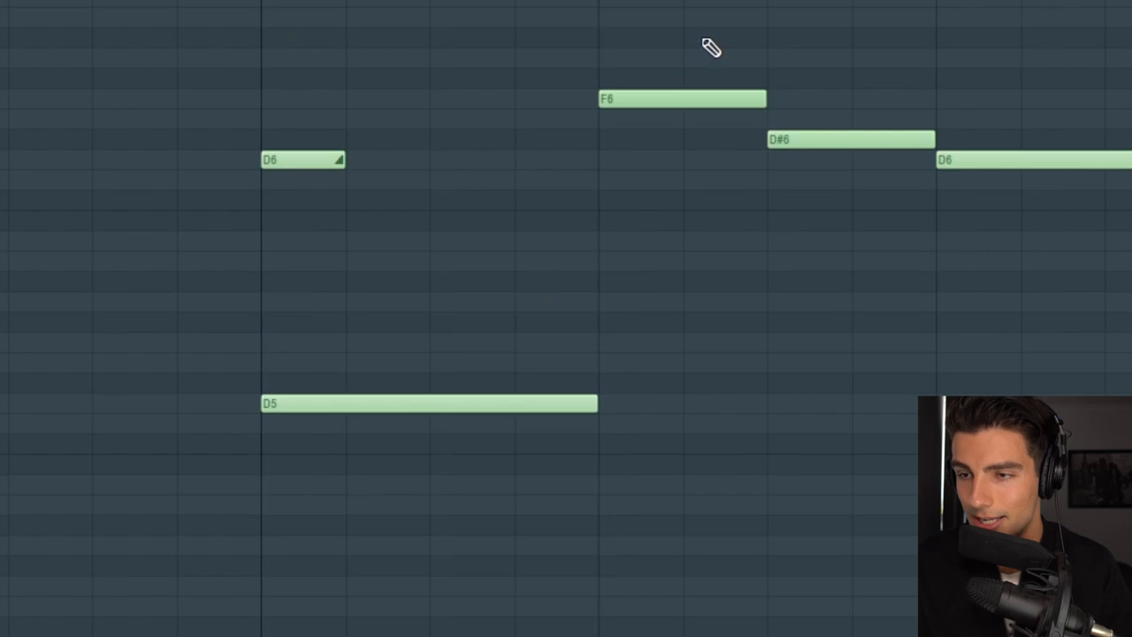